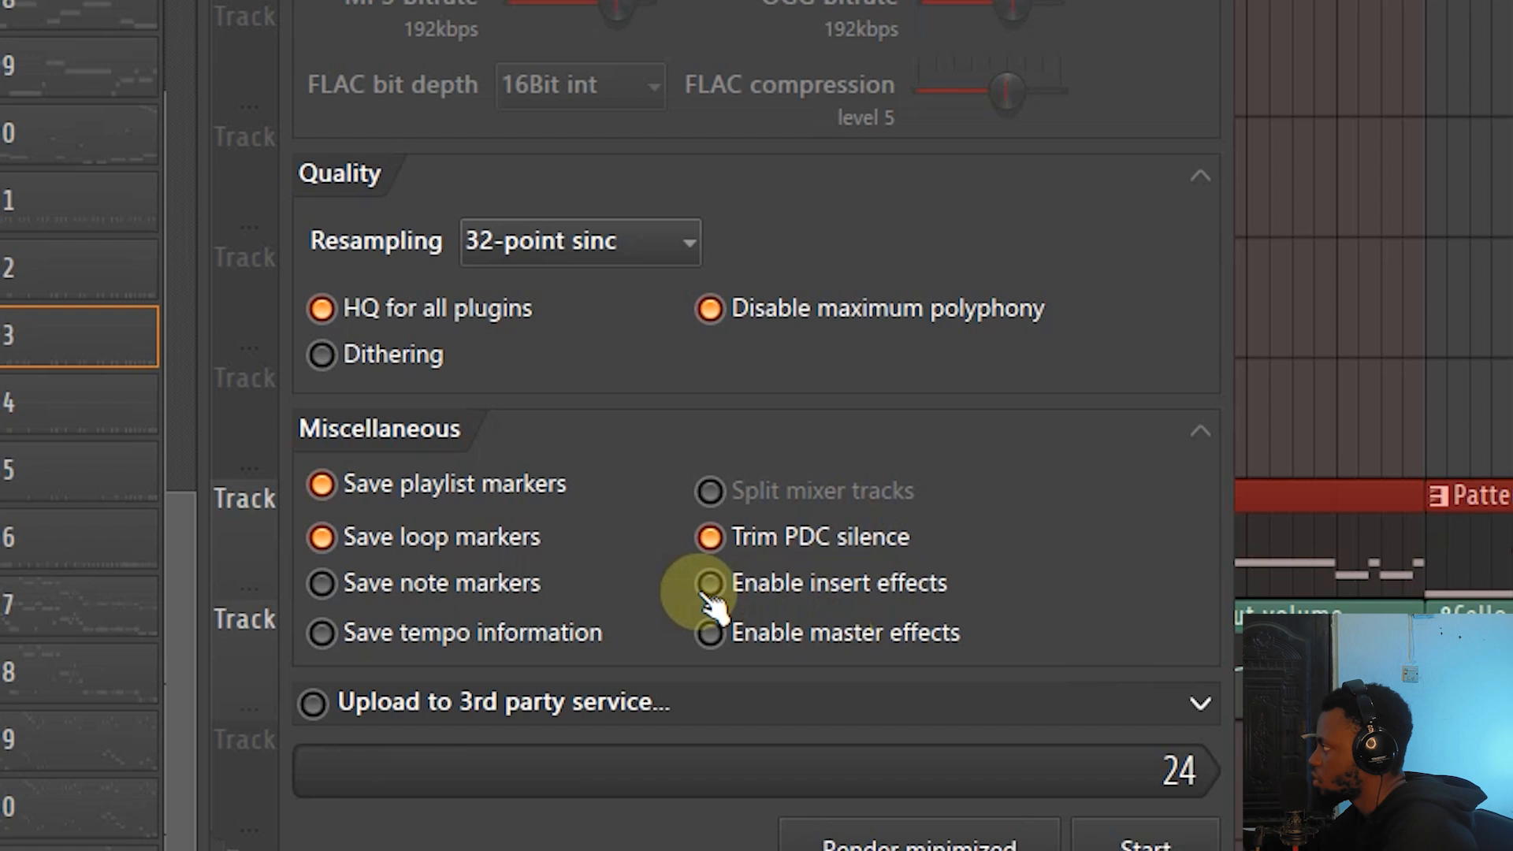
Scroll through the render dialog options for consolidating Track 16 without starting the render.
{"action": "scroll", "scroll_direction": "down", "scroll_amount": 3}
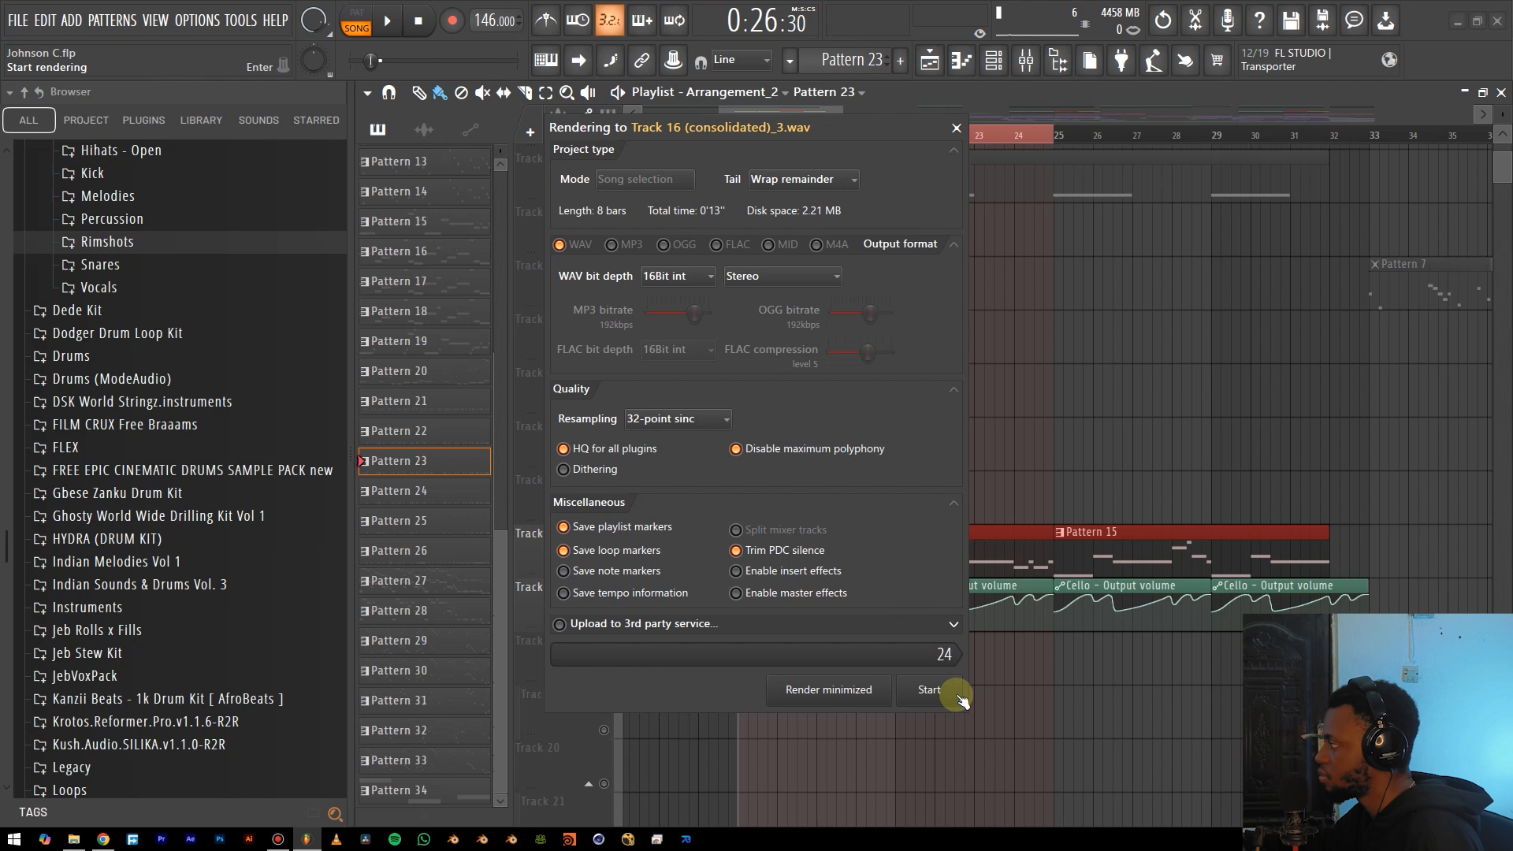
{"action": "mouse_move", "coordinate": [886, 689]}
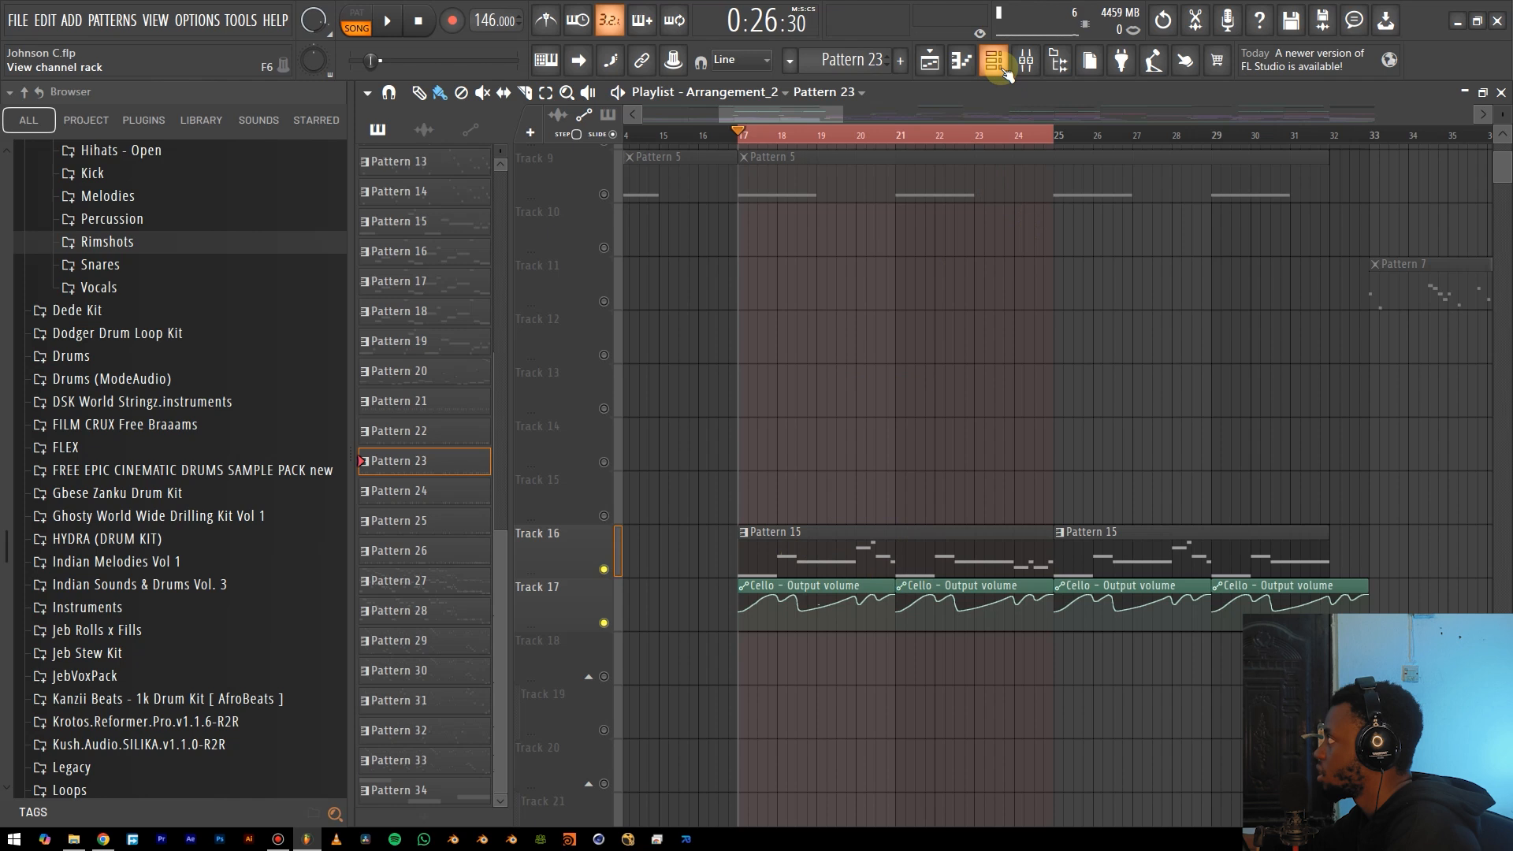
Consolidate Track 16 from the time selection and start rendering it to an audio clip.
{"action": "left_click", "coordinate": [993, 60]}
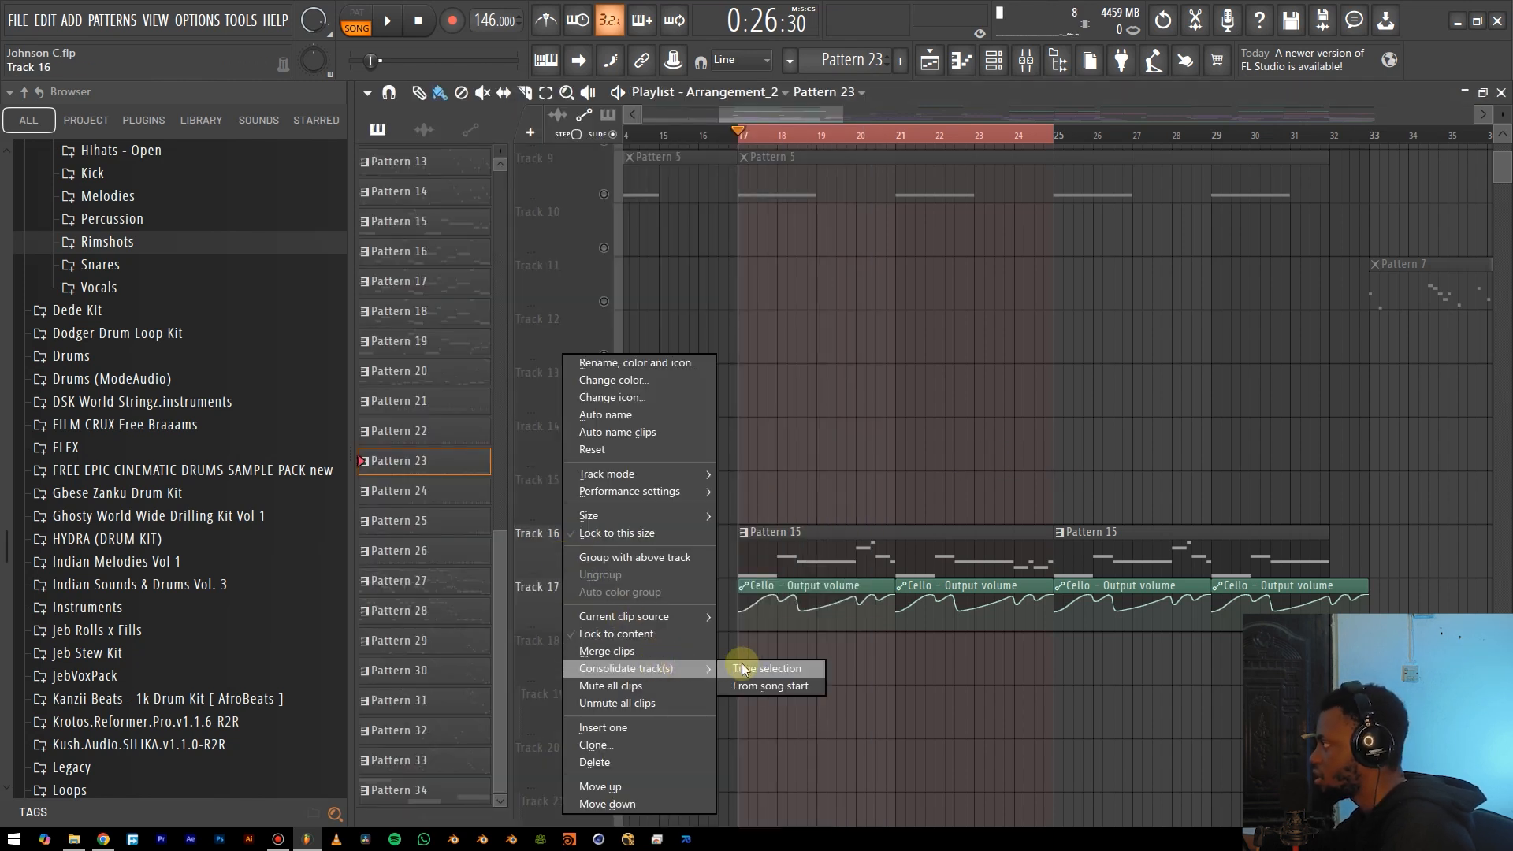
{"action": "left_click", "coordinate": [763, 686]}
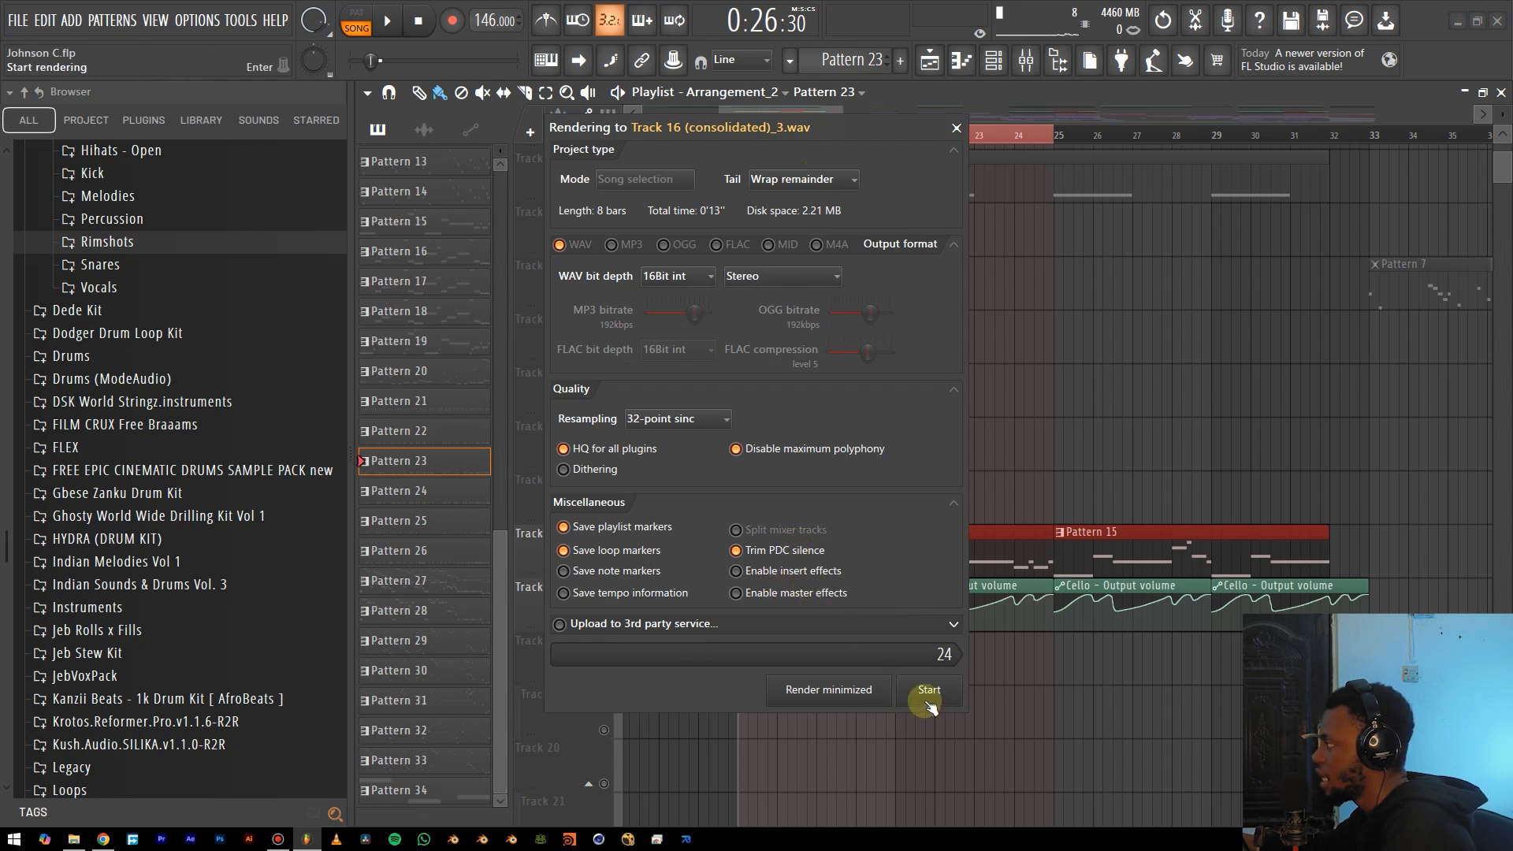
{"action": "left_click", "coordinate": [927, 695]}
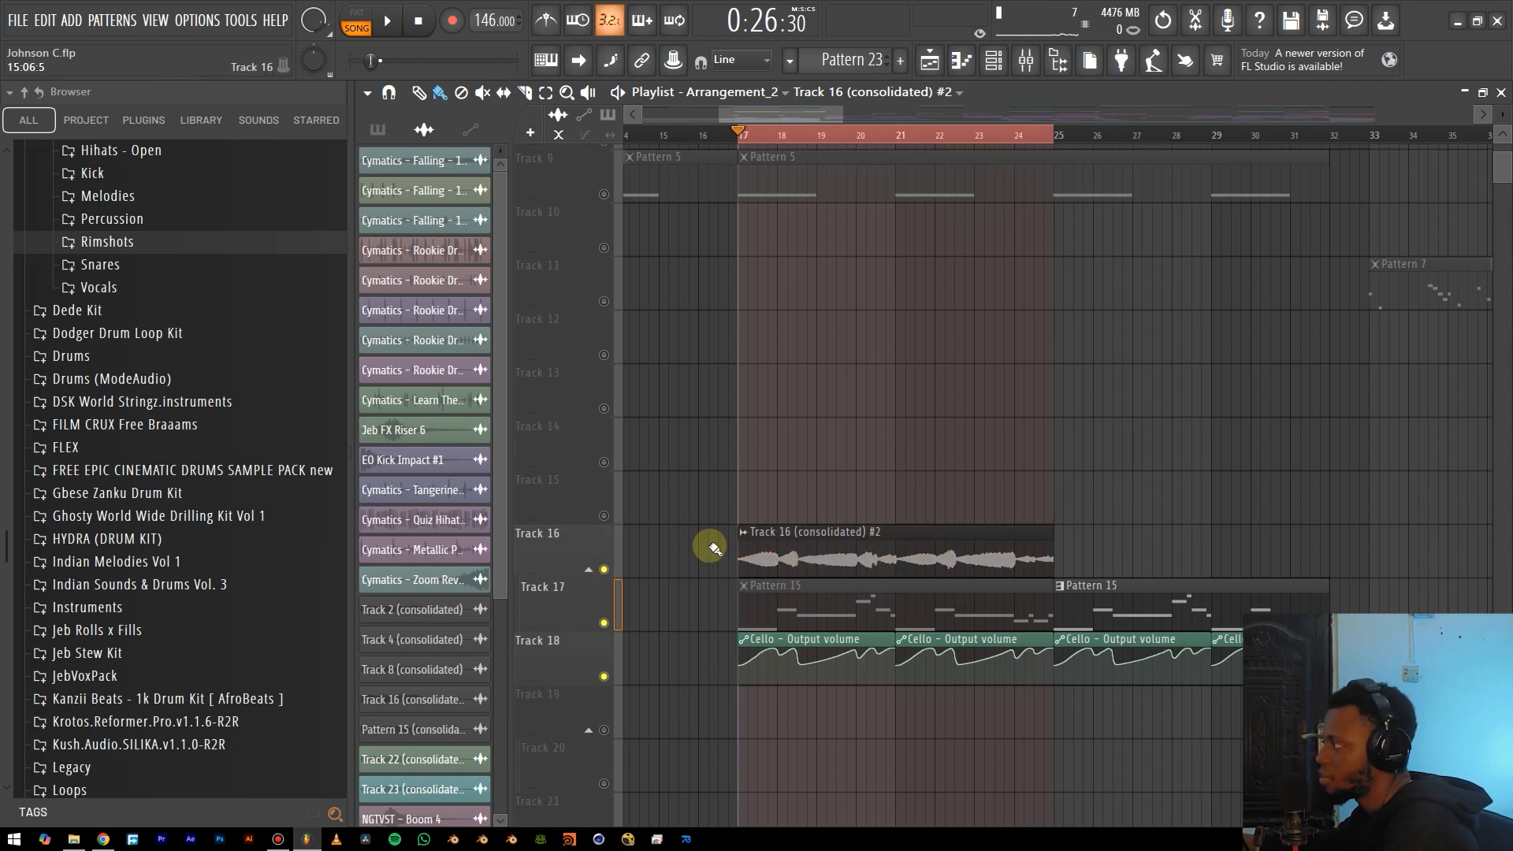
{"action": "mouse_move", "coordinate": [838, 476]}
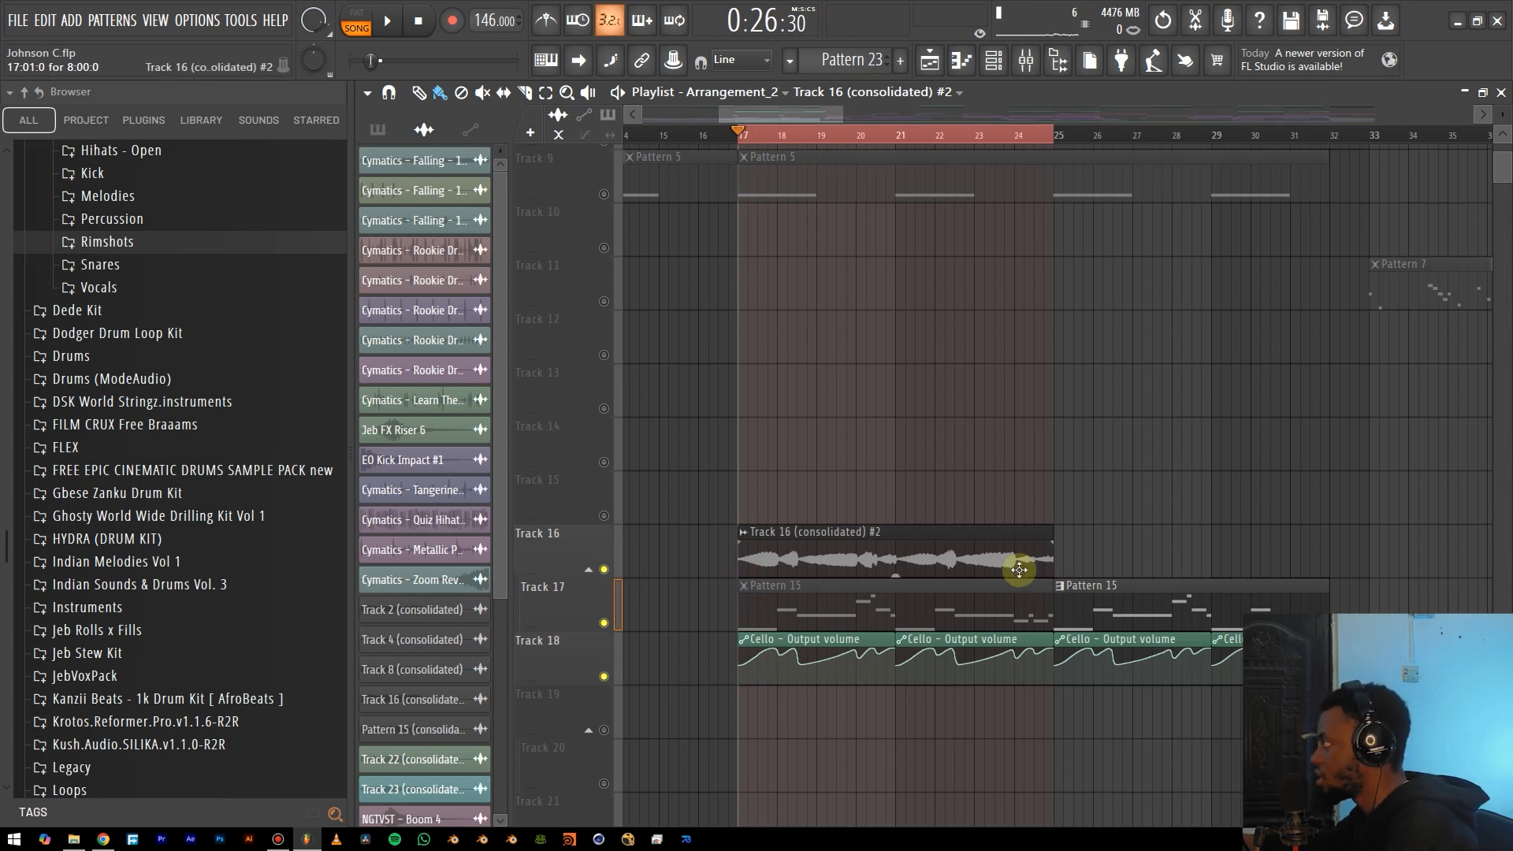
Inspect the new consolidated Track 16 clip's settings and reach its mixer insert target.
{"action": "double_click", "coordinate": [1019, 560]}
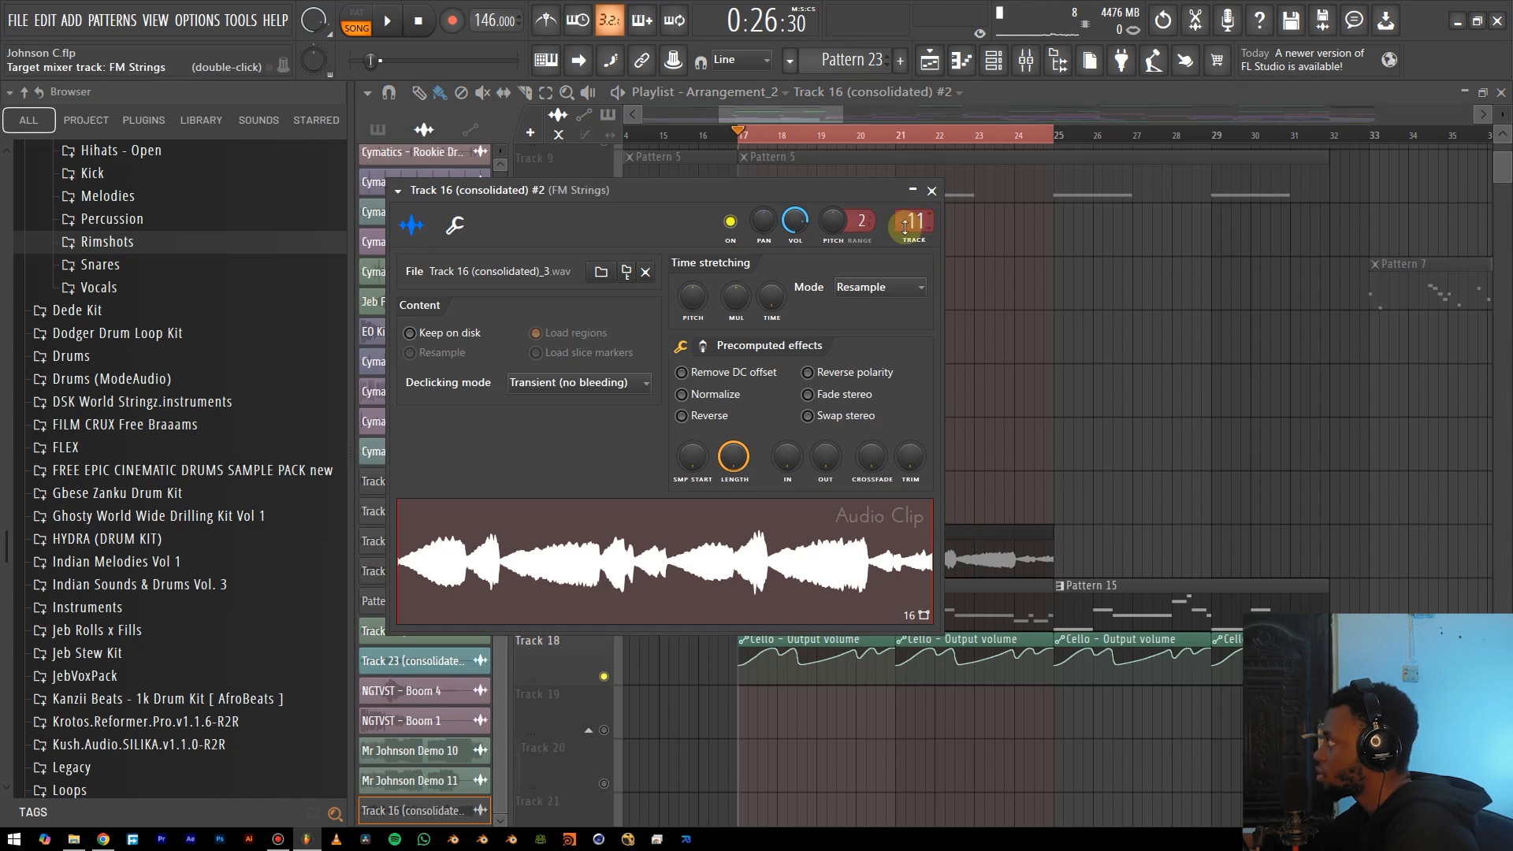
{"action": "left_click", "coordinate": [930, 190]}
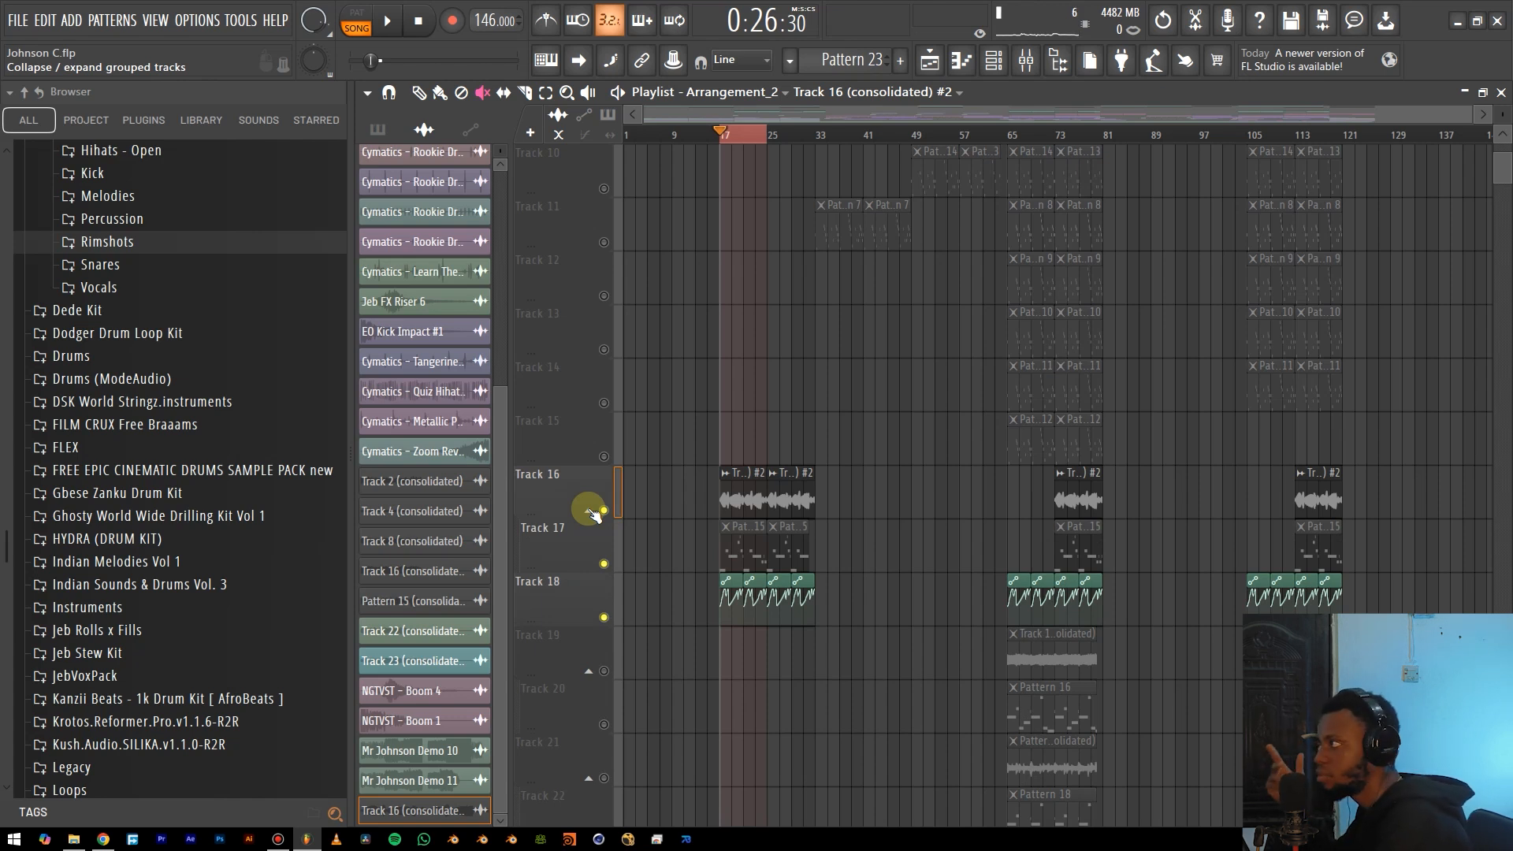
{"action": "mouse_move", "coordinate": [681, 492]}
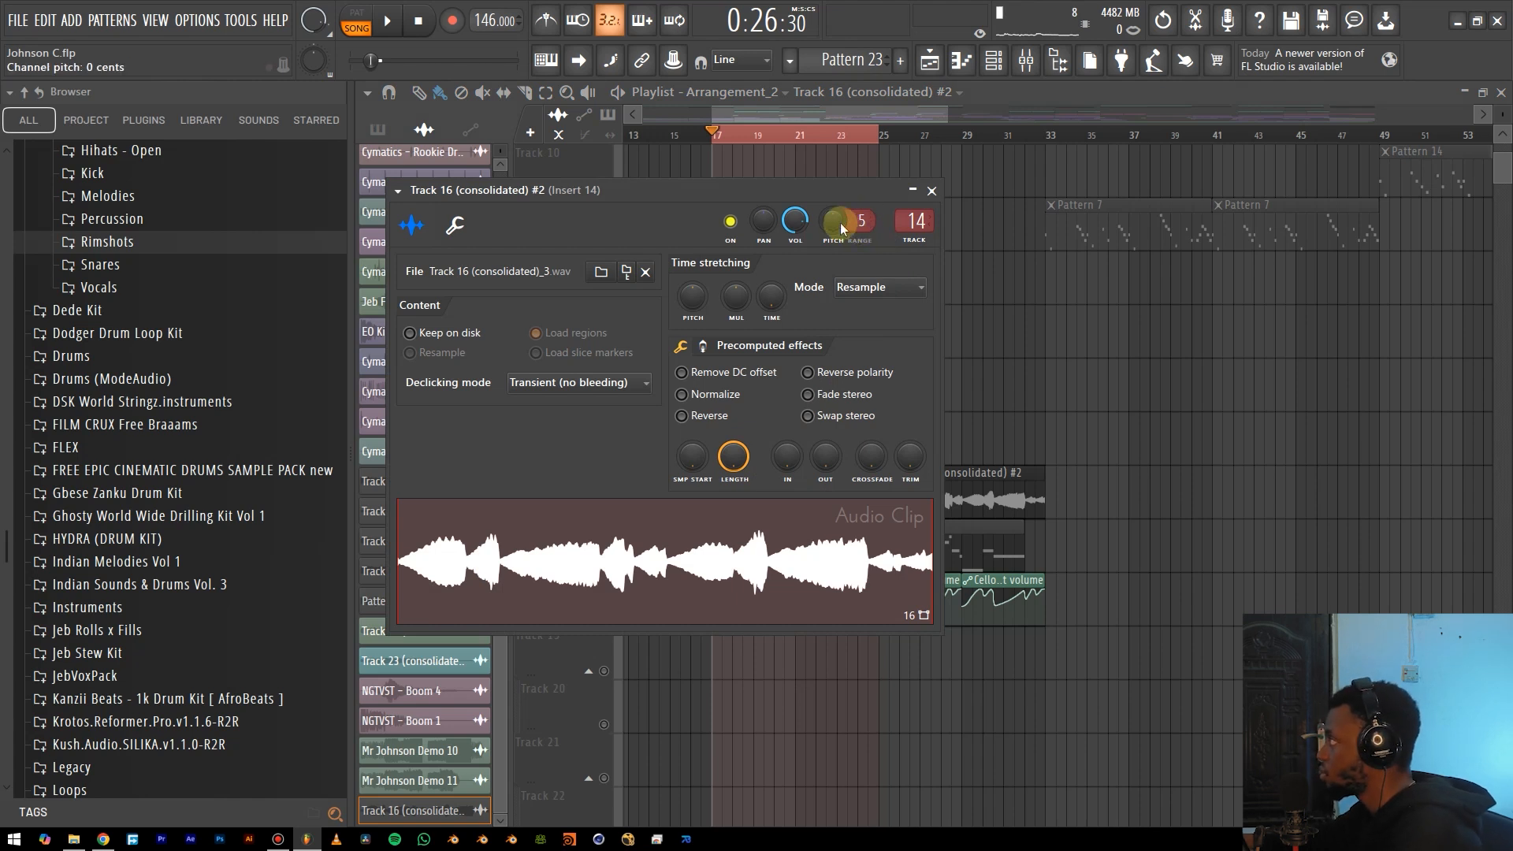
Route the consolidated cello clip to mixer insert 14 and close its channel settings.
{"action": "left_click", "coordinate": [878, 287]}
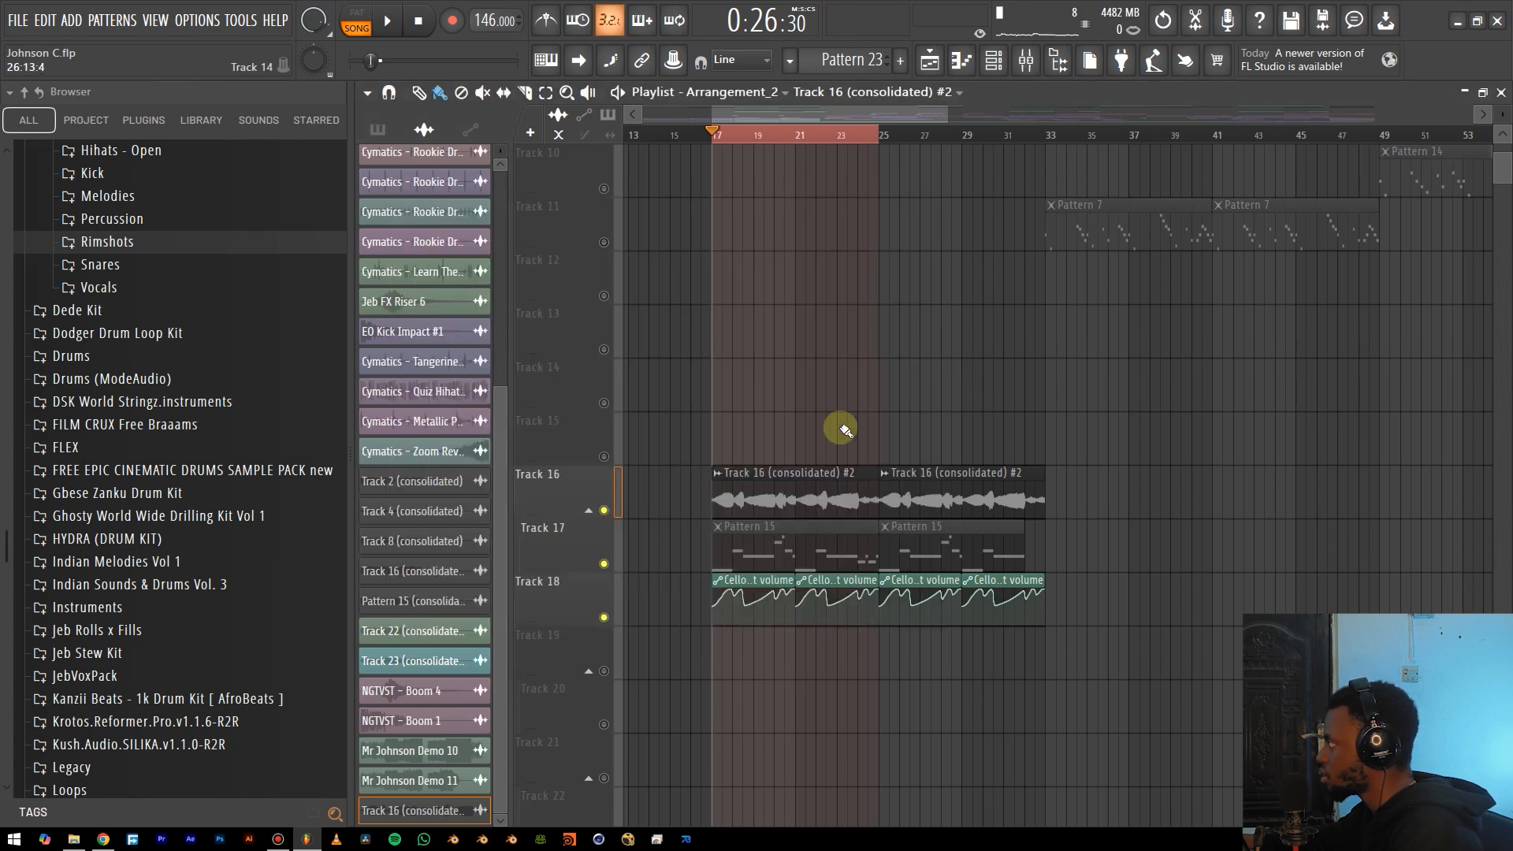
{"action": "left_click", "coordinate": [386, 21]}
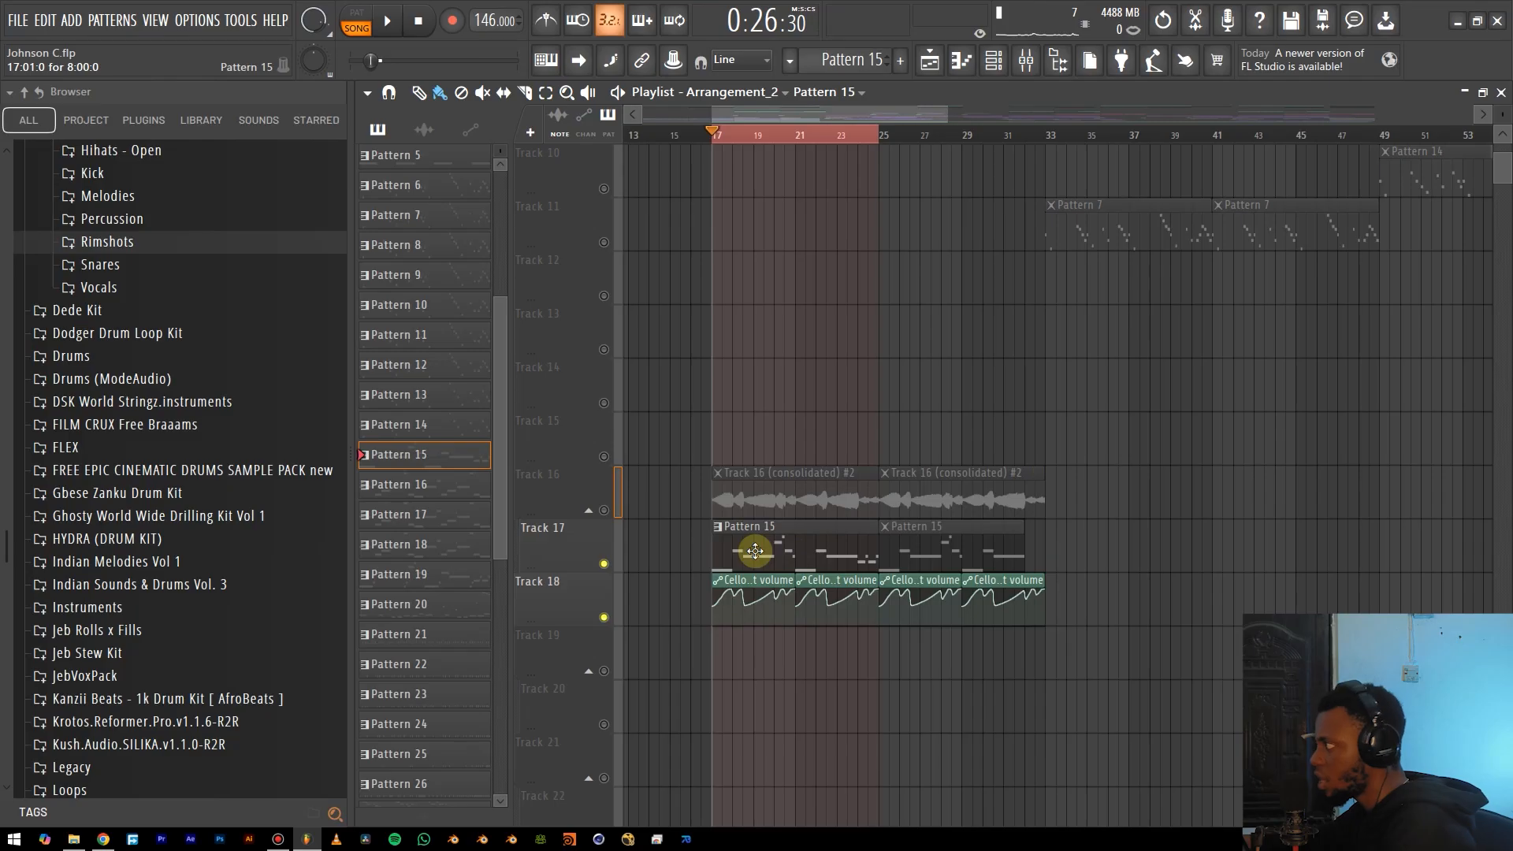
Check Pattern 15's notes in the Piano roll, then mute the original Cello MIDI and automation tracks.
{"action": "double_click", "coordinate": [755, 550]}
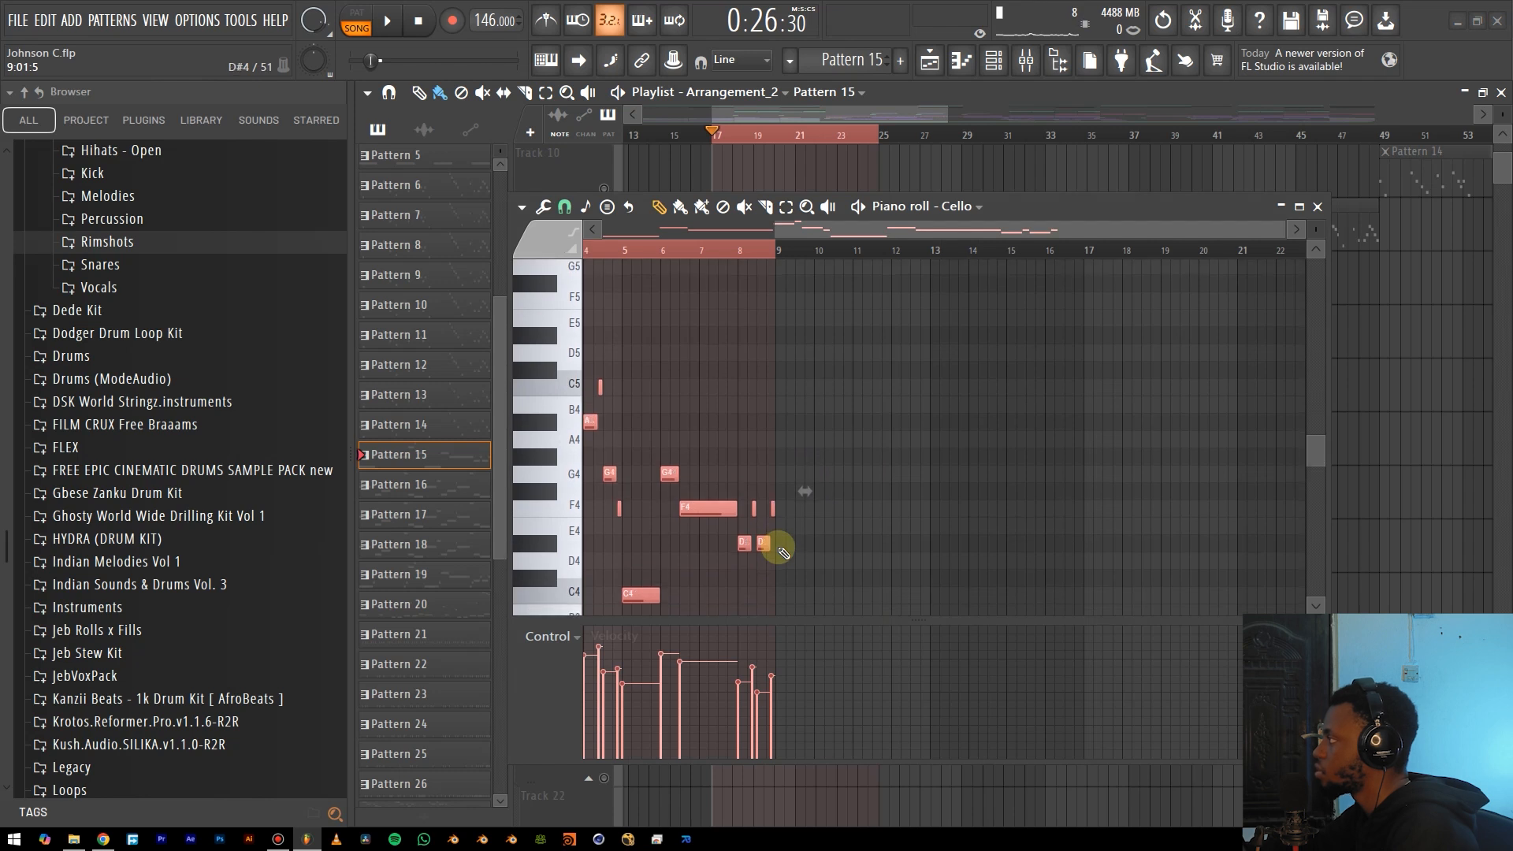
{"action": "left_click", "coordinate": [386, 21]}
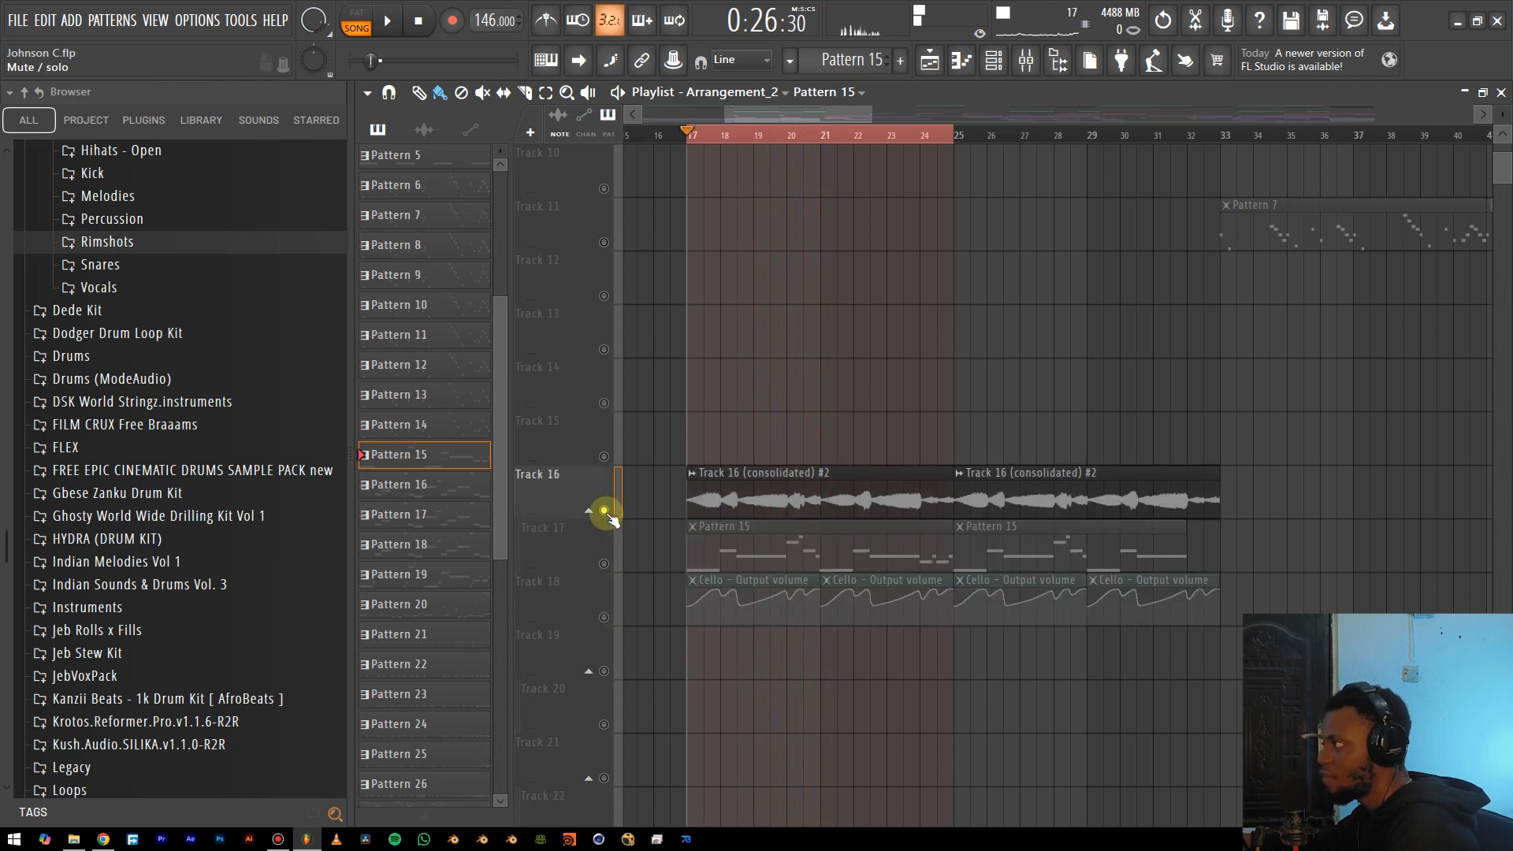
{"action": "mouse_move", "coordinate": [801, 446]}
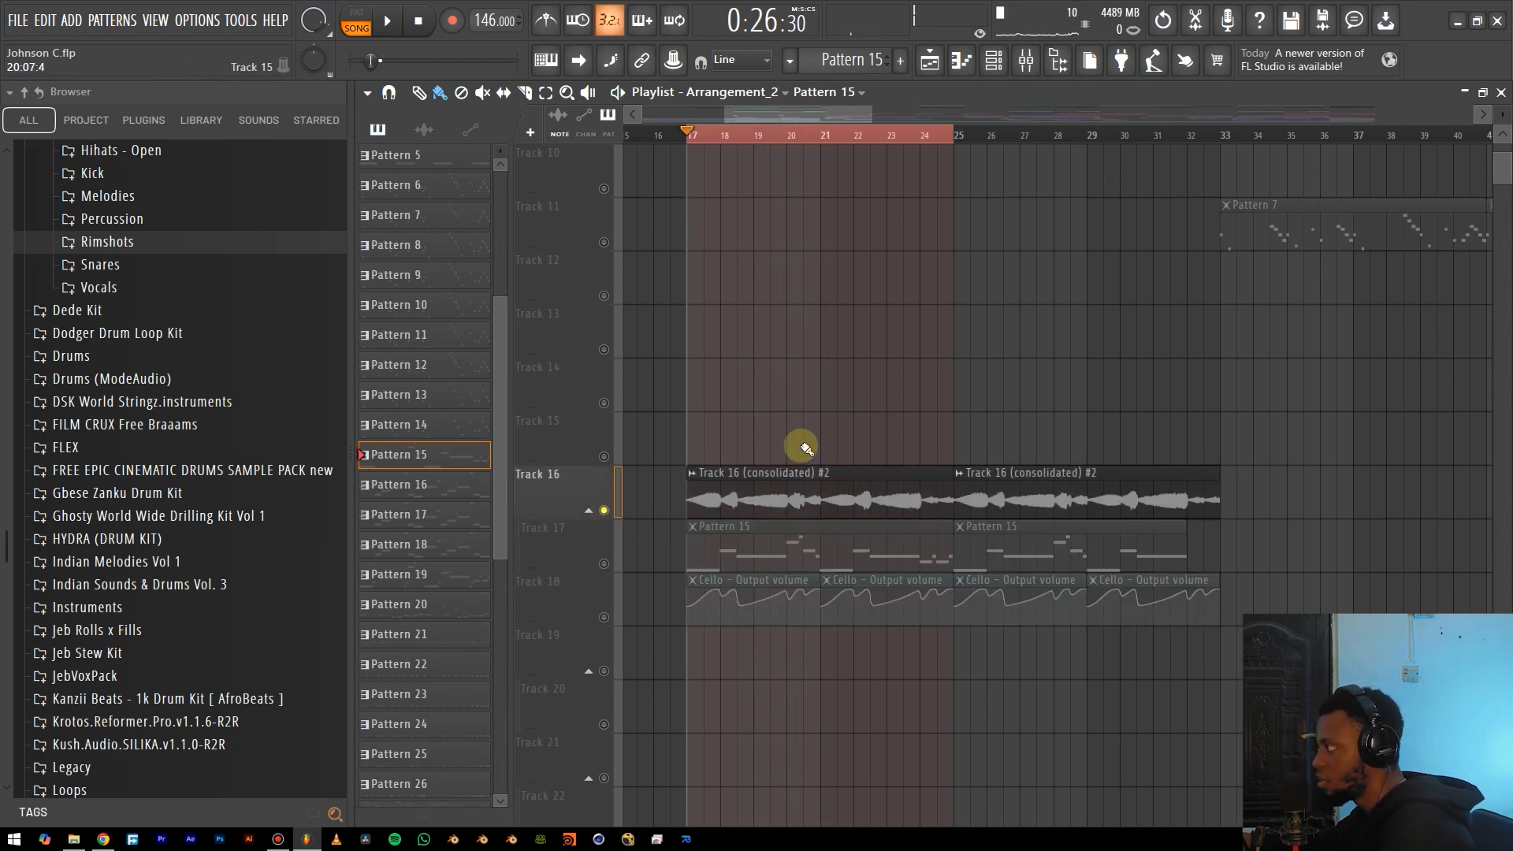
{"action": "left_click", "coordinate": [388, 20]}
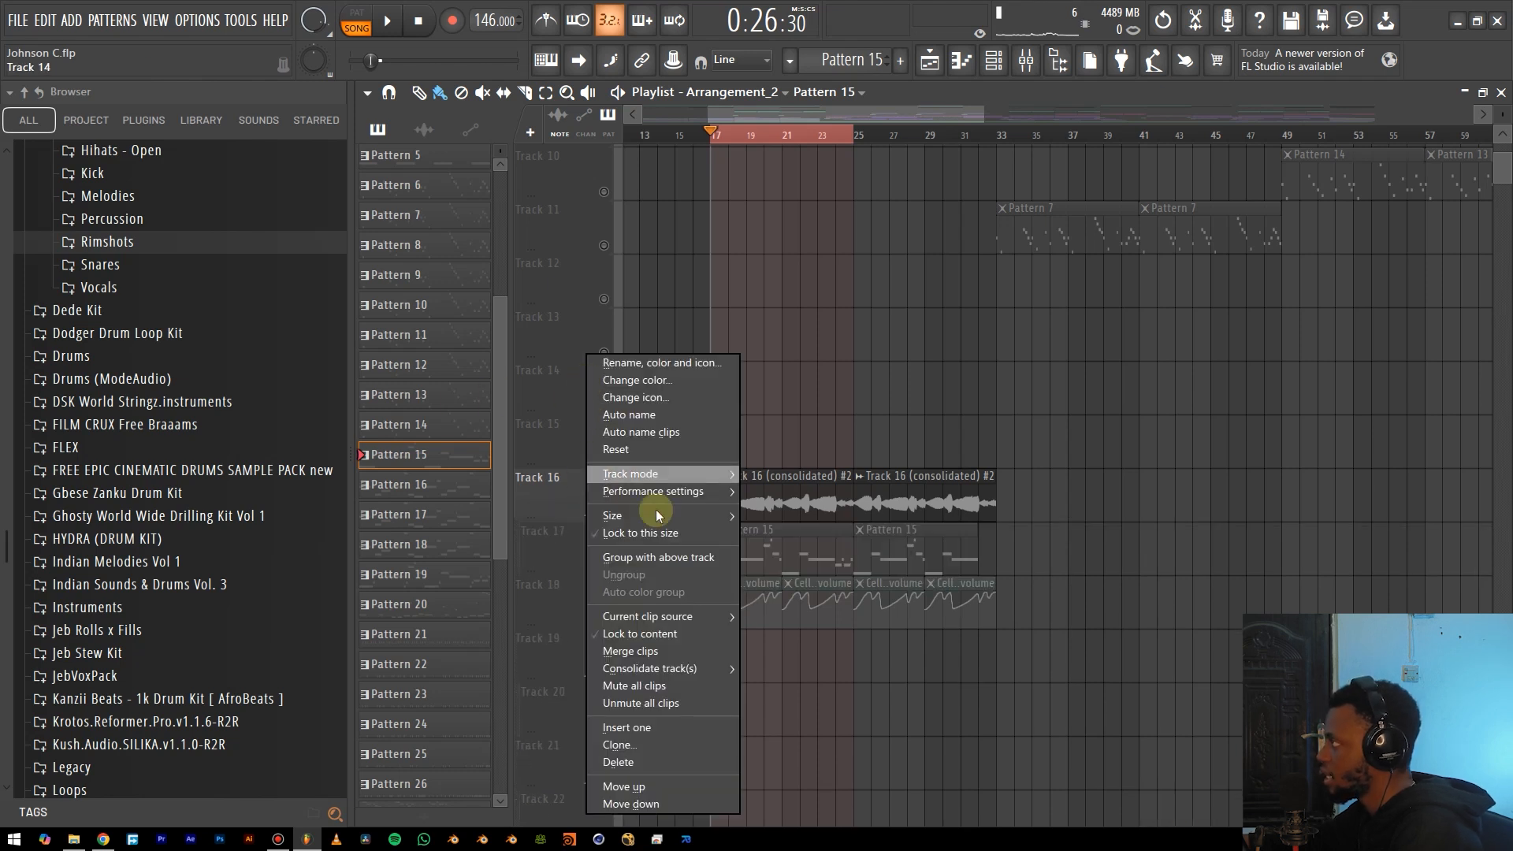
{"action": "mouse_move", "coordinate": [660, 557]}
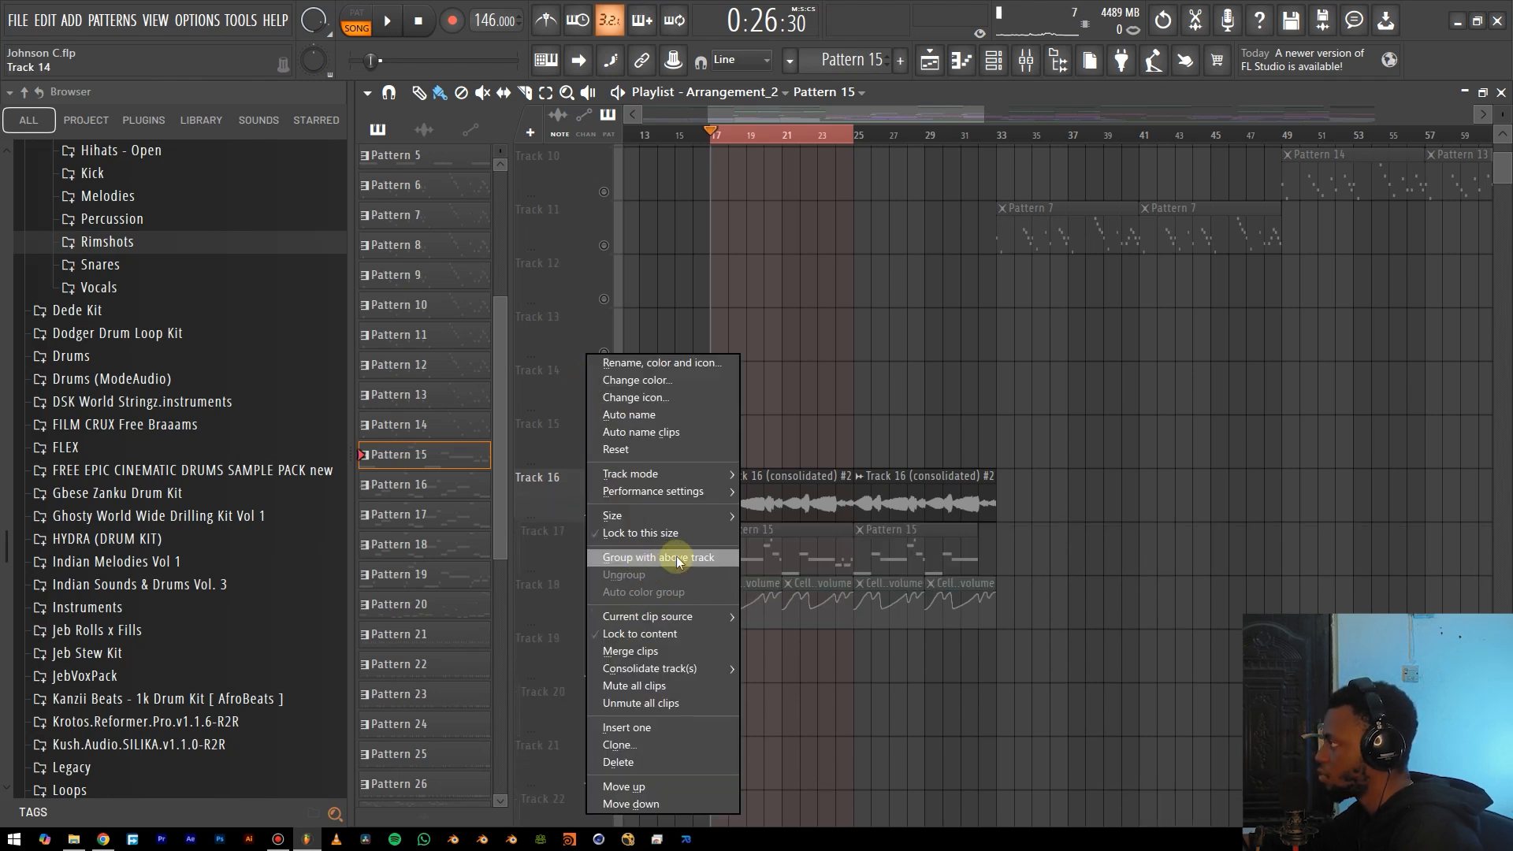
Group the muted Cello MIDI track with the consolidated audio track above it.
{"action": "left_click", "coordinate": [659, 557]}
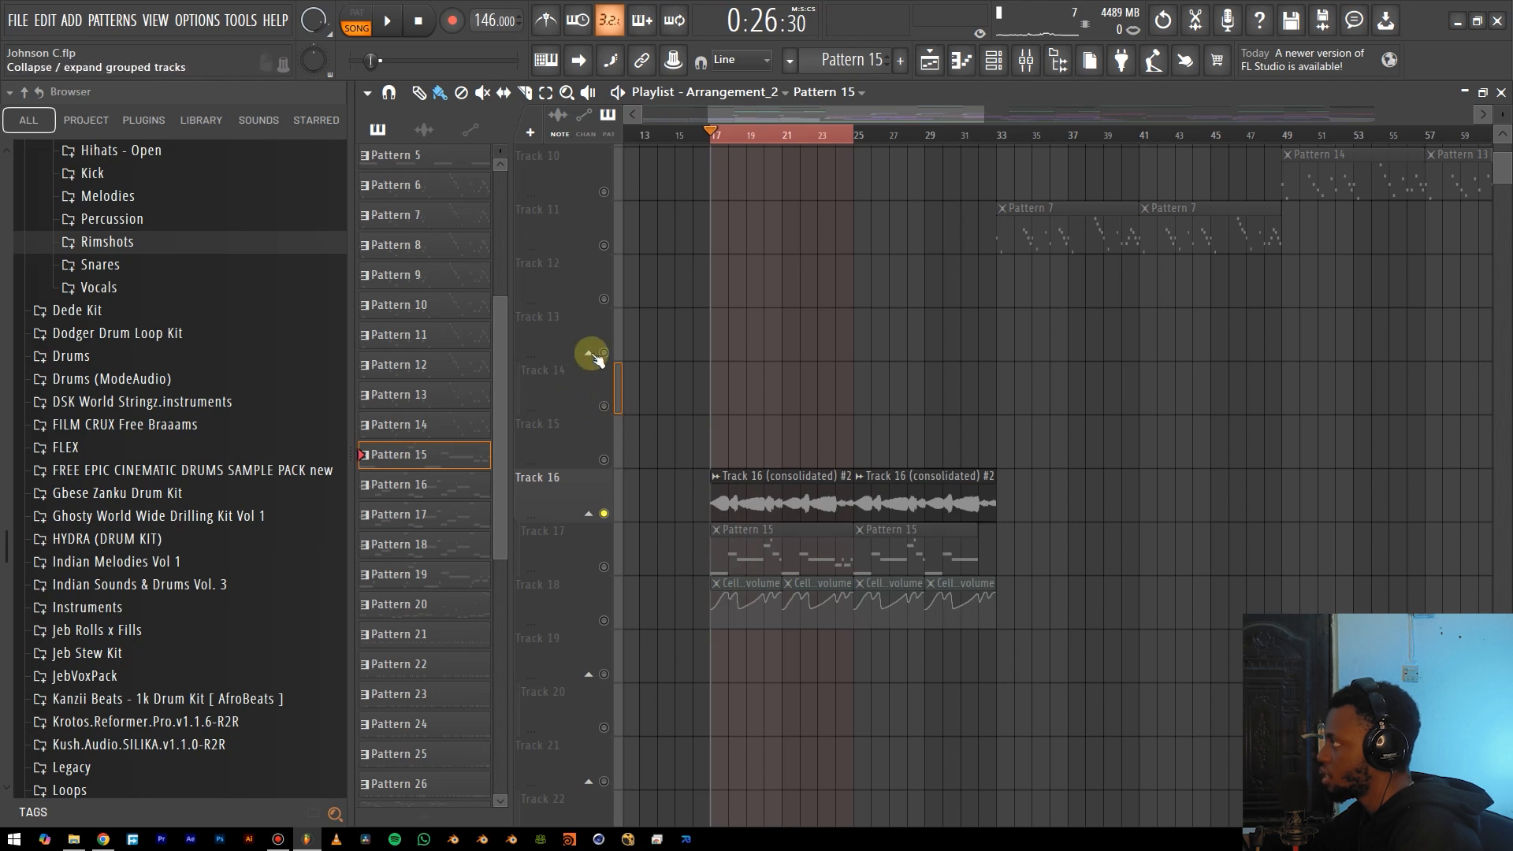